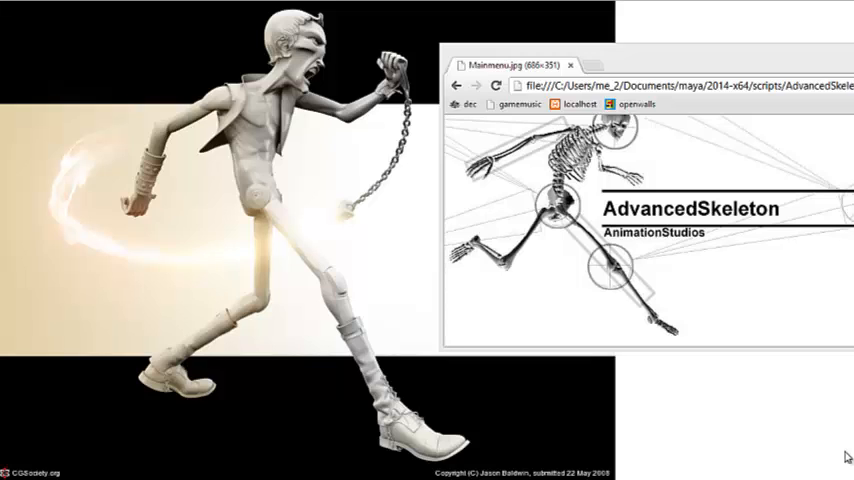
pyautogui.moveTo(840, 417)
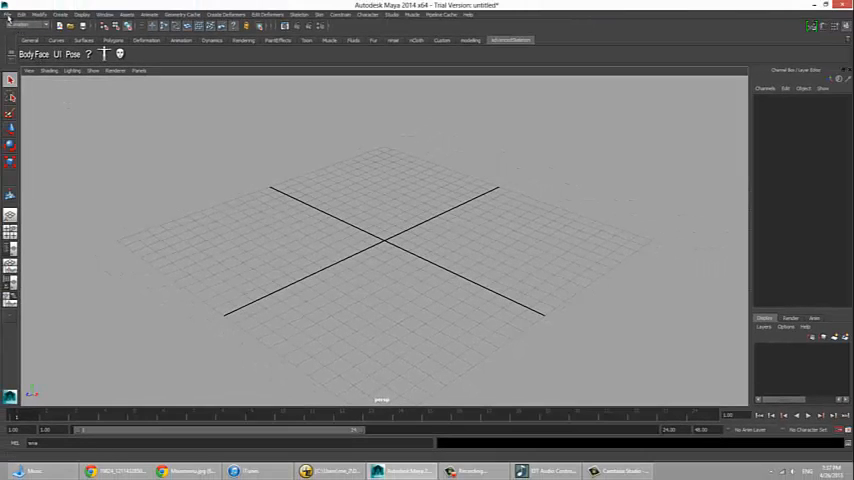
# Reference the angryEunuch character .mb file with Use namespaces turned off.
pyautogui.click(19, 14)
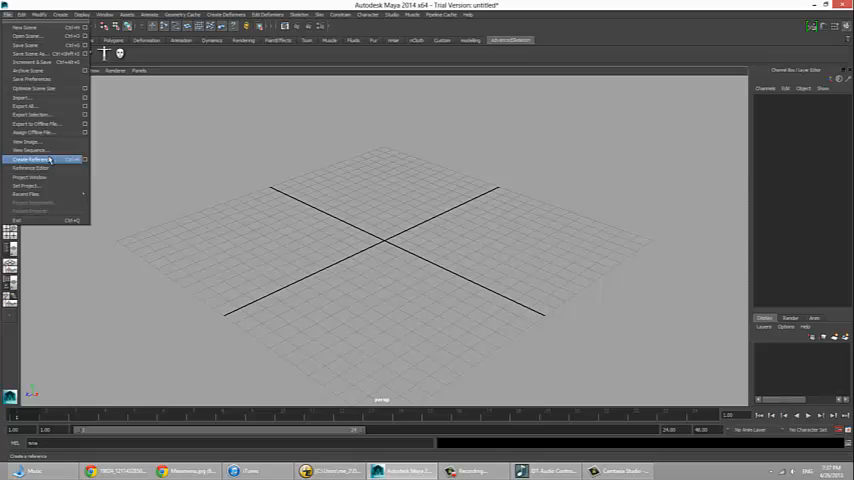
pyautogui.click(30, 160)
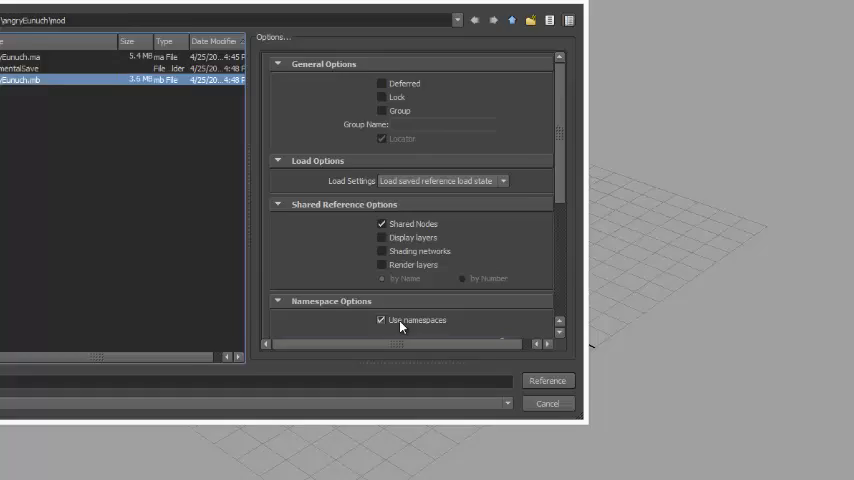
pyautogui.click(547, 380)
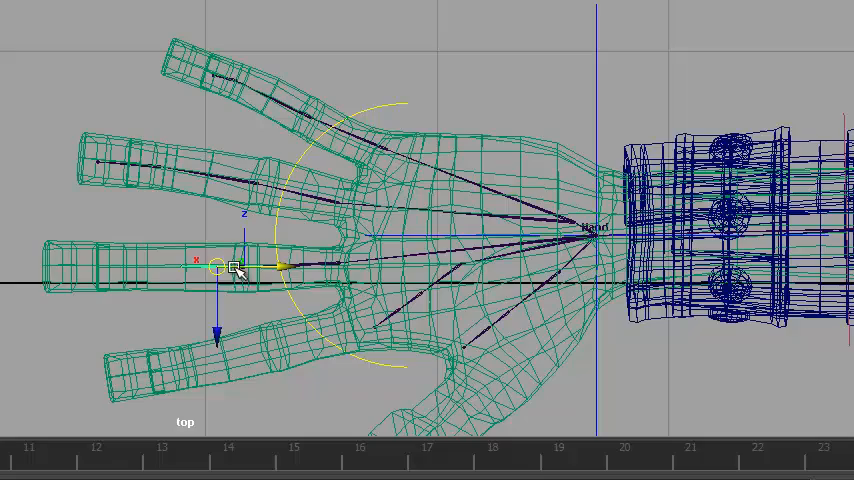
# Move the finger joint into the middle finger of the hand mesh.
pyautogui.moveTo(230, 268); pyautogui.dragTo(250, 360)
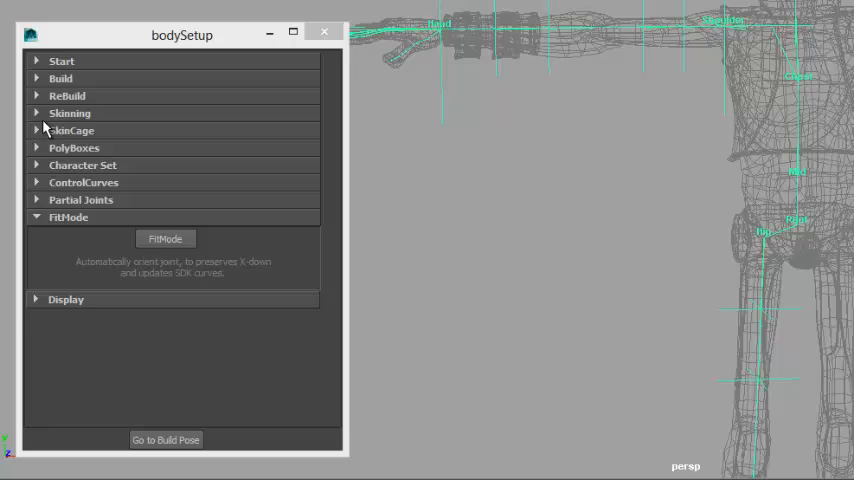
# Expand the FitMode section of the bodySetup window.
pyautogui.click(61, 78)
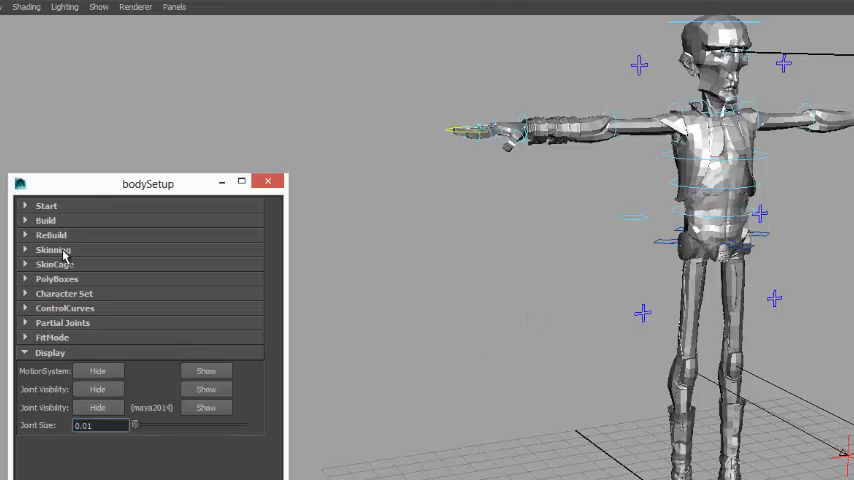
# Select the rig's DeformJoints under Skinning and review the Smooth Bind options.
pyautogui.click(53, 249)
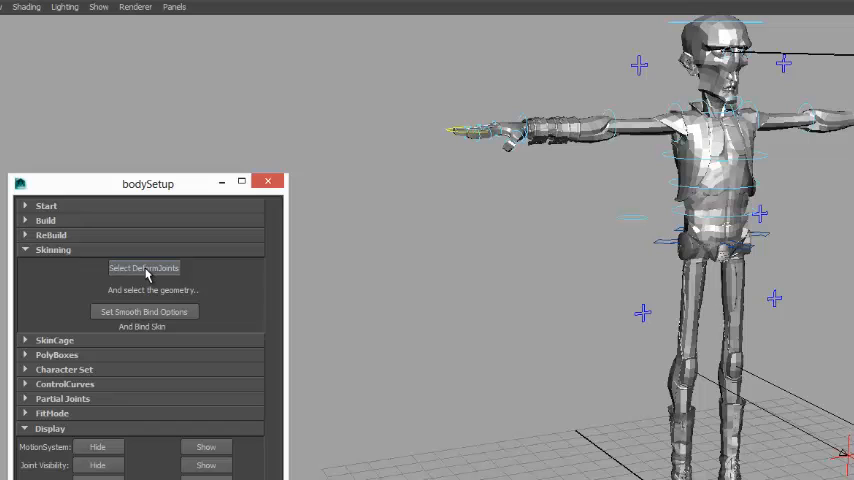
pyautogui.click(144, 268)
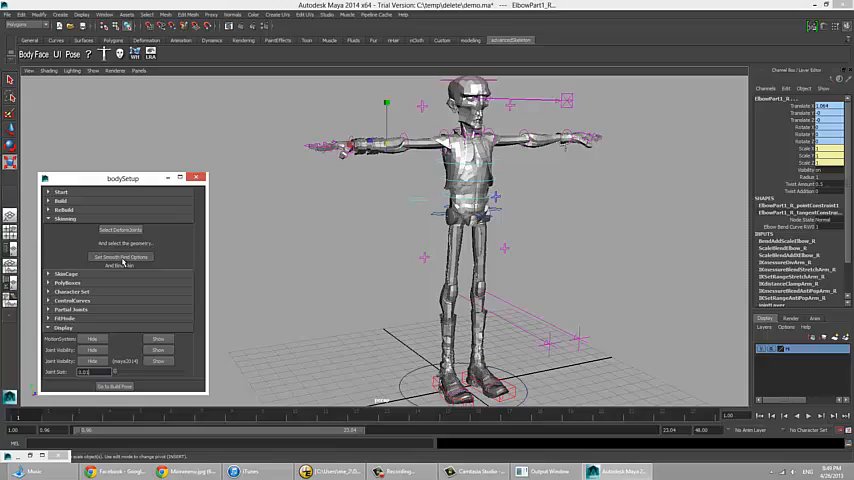
pyautogui.click(121, 257)
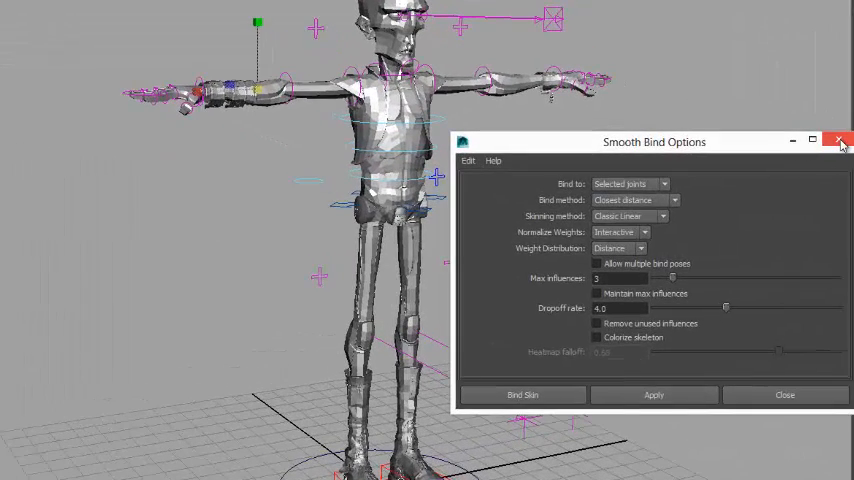
pyautogui.click(838, 141)
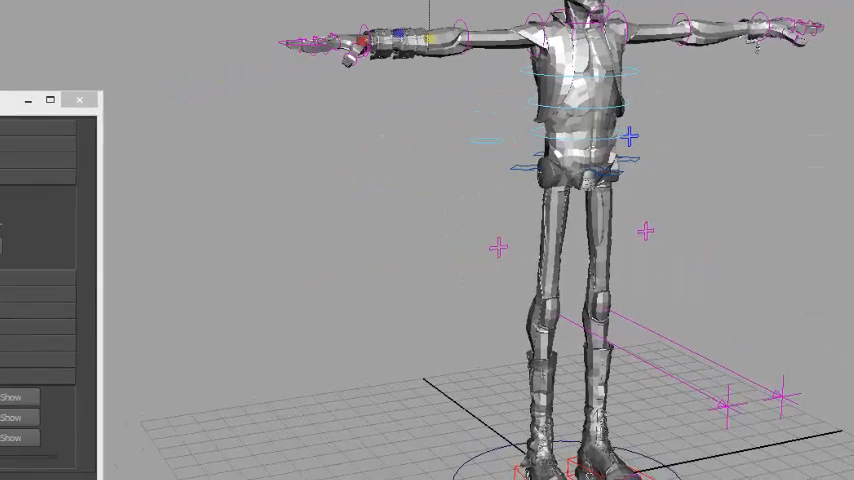
# Create the skin cage from the SkinCage section of bodySetup.
pyautogui.click(61, 123)
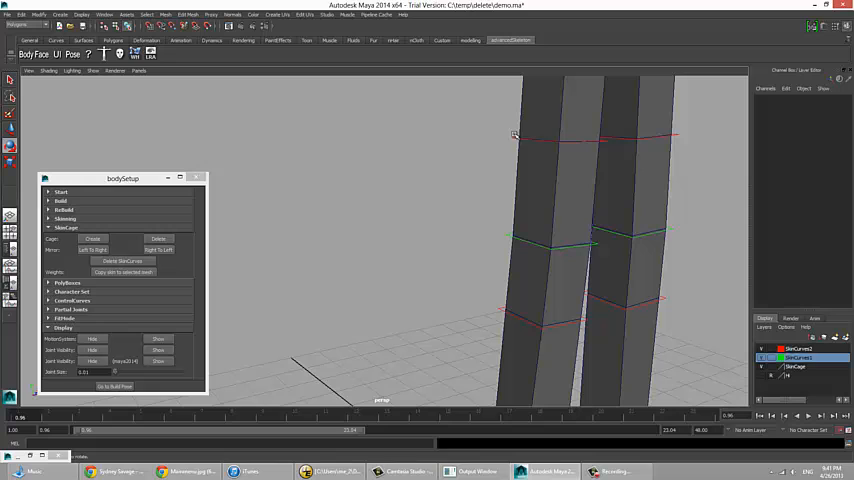
pyautogui.moveTo(512, 137)
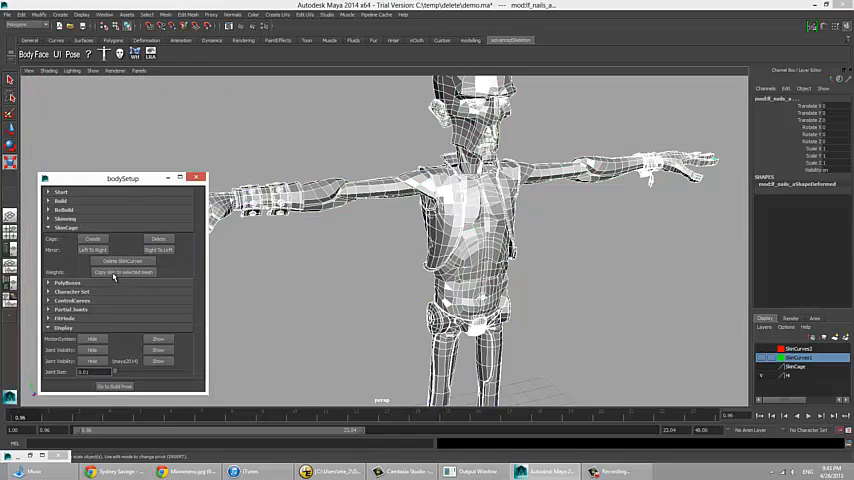
# Copy the skin cage weights onto the selected character meshes.
pyautogui.click(115, 272)
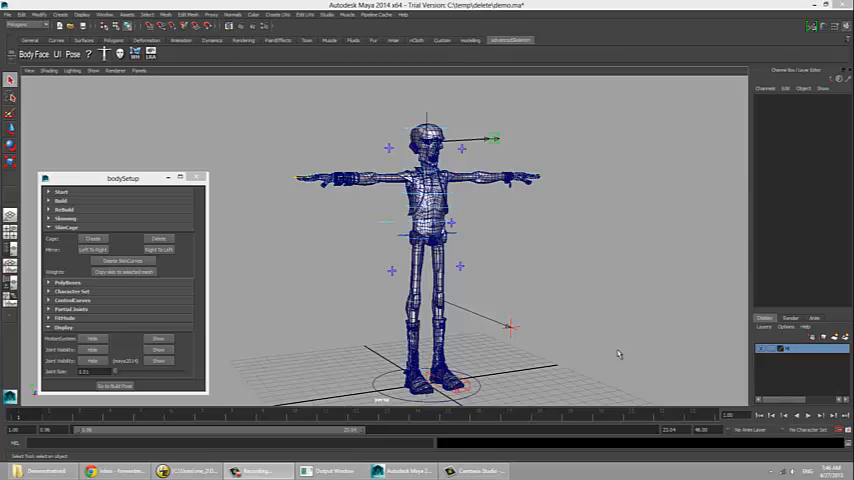
pyautogui.moveTo(614, 352)
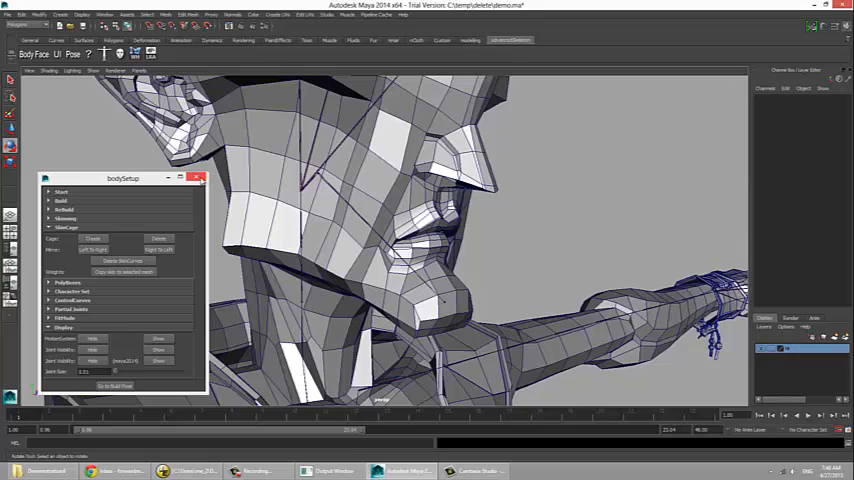
# Close bodySetup and pick the lip edge loops for face setup.
pyautogui.click(198, 178)
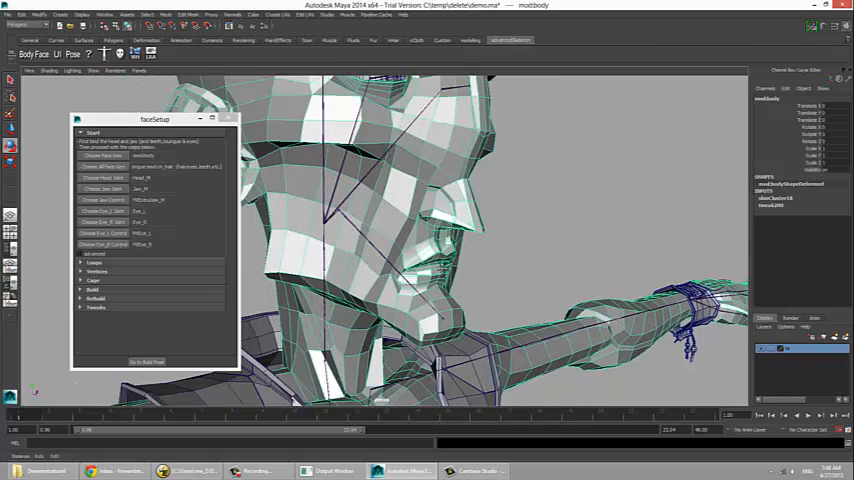
pyautogui.press('4')
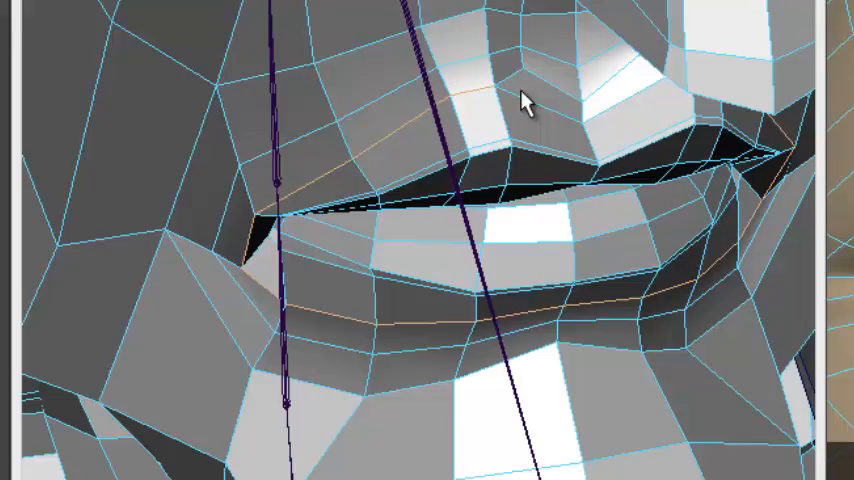
pyautogui.rightClick(525, 100)
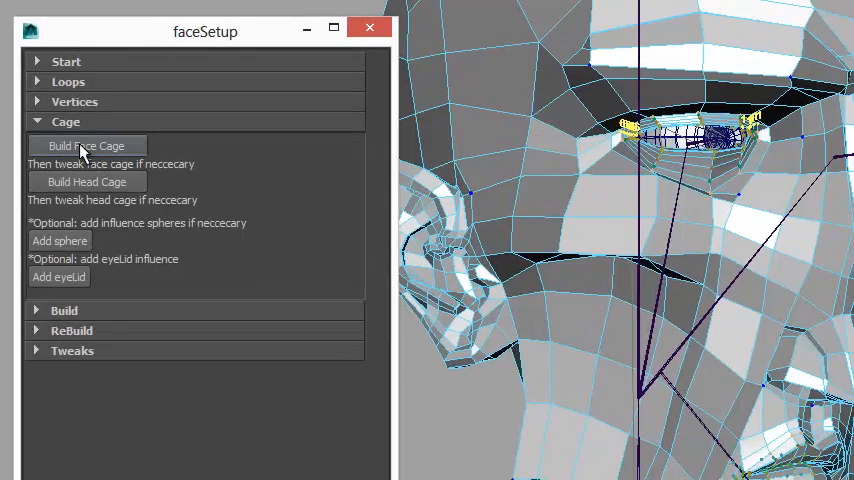
# Build the face cage over the character's head mesh.
pyautogui.click(86, 145)
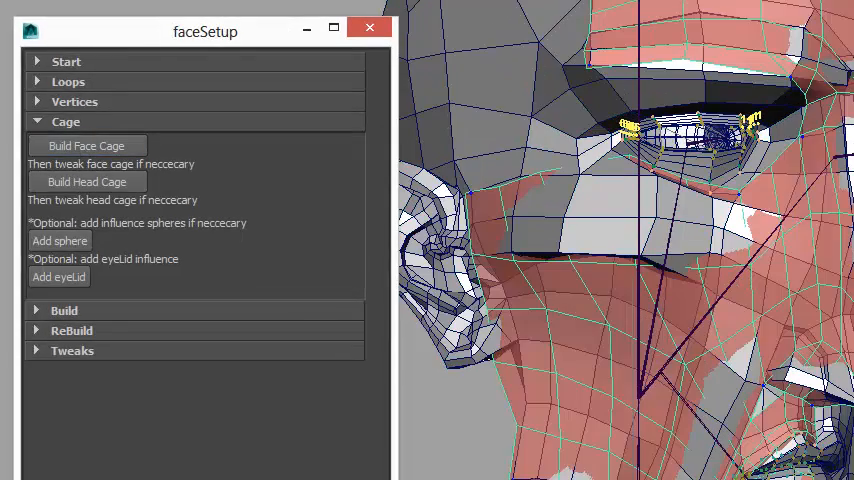